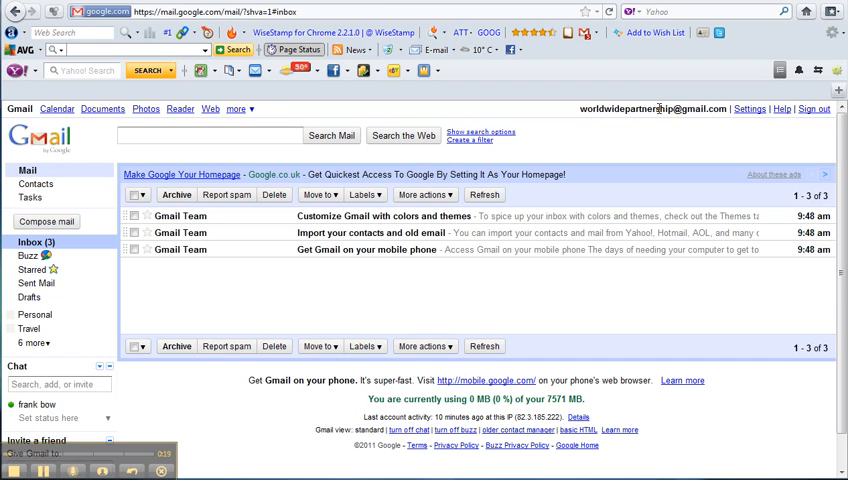
{"action": "mouse_move", "coordinate": [753, 122]}
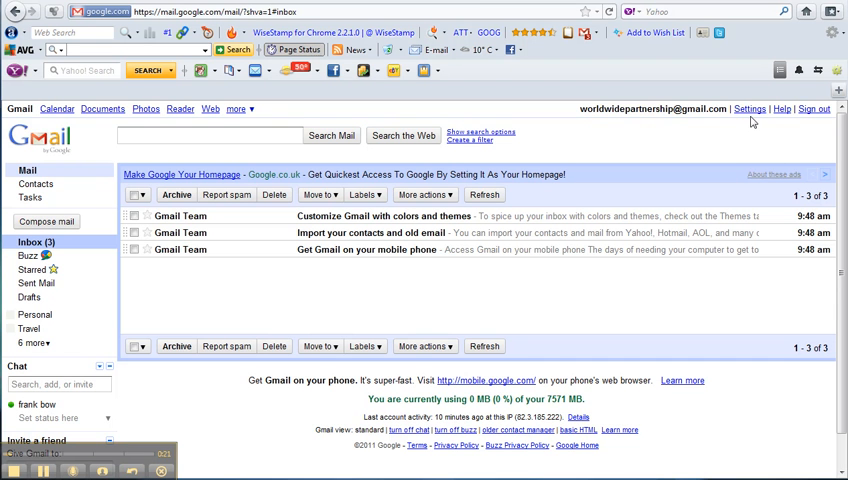
Open Gmail Settings from the link at the top right of the inbox.
{"action": "left_click", "coordinate": [749, 109]}
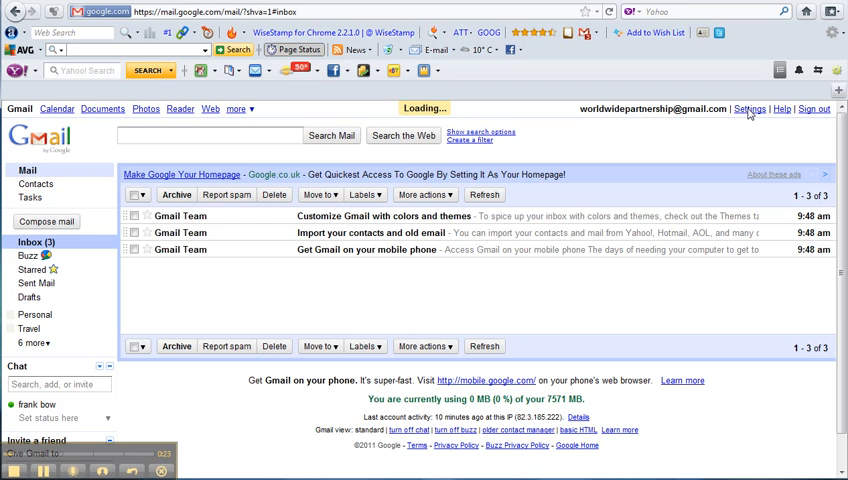
{"action": "left_click", "coordinate": [749, 109]}
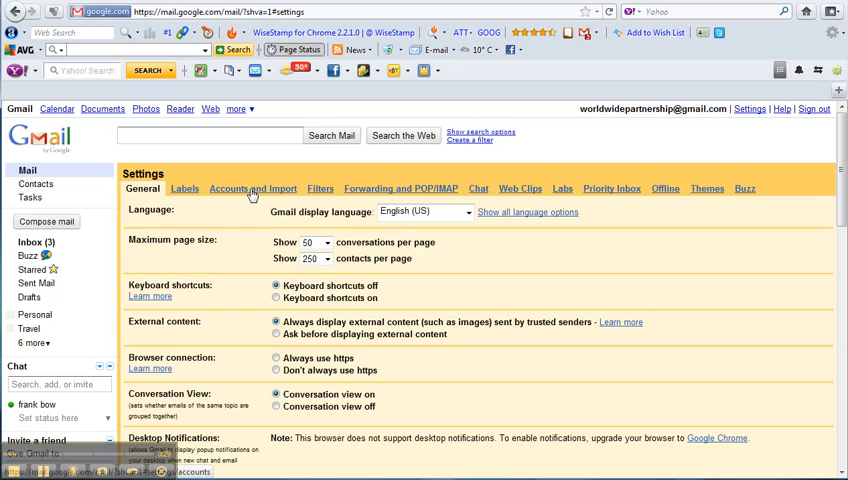
Switch Settings to the Accounts and Import tab.
{"action": "left_click", "coordinate": [252, 189]}
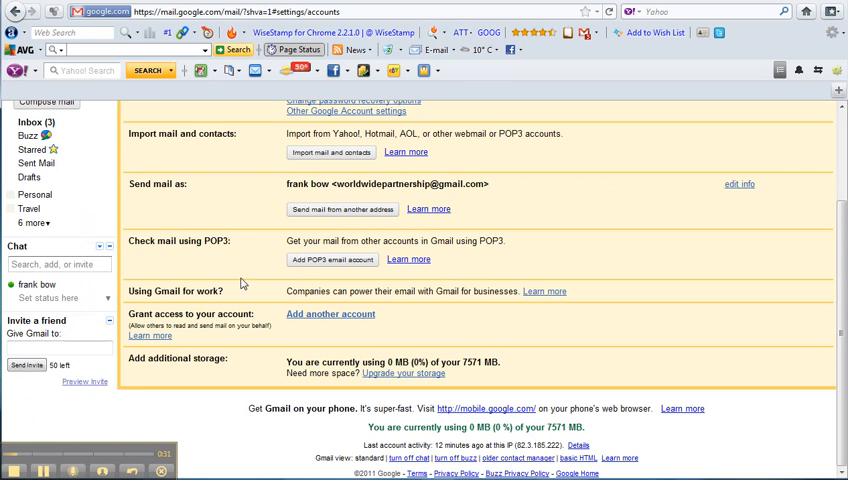
{"action": "mouse_move", "coordinate": [186, 337]}
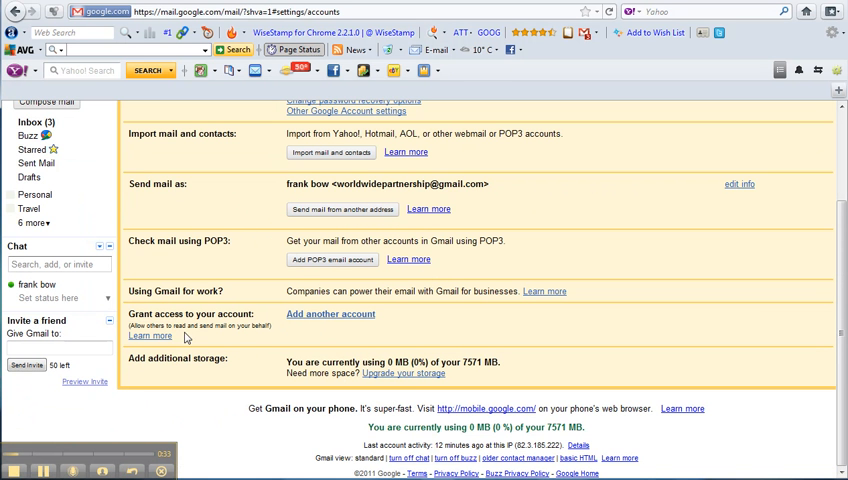
{"action": "mouse_move", "coordinate": [327, 335]}
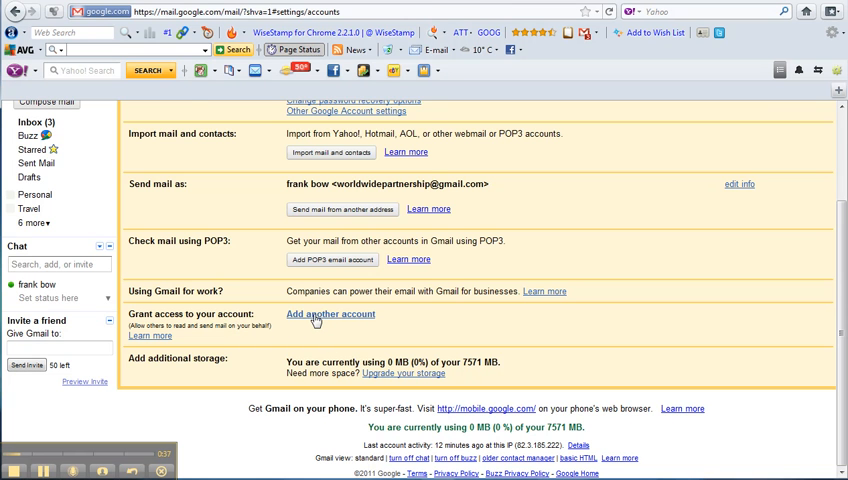
Add the suggested second account starting 'fra' as a delegate and send the grant-access email.
{"action": "left_click", "coordinate": [330, 314]}
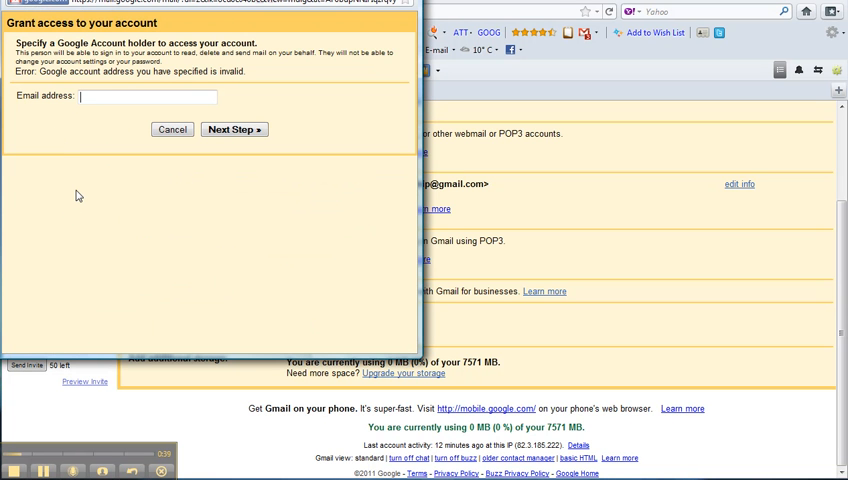
{"action": "type", "text": "fra"}
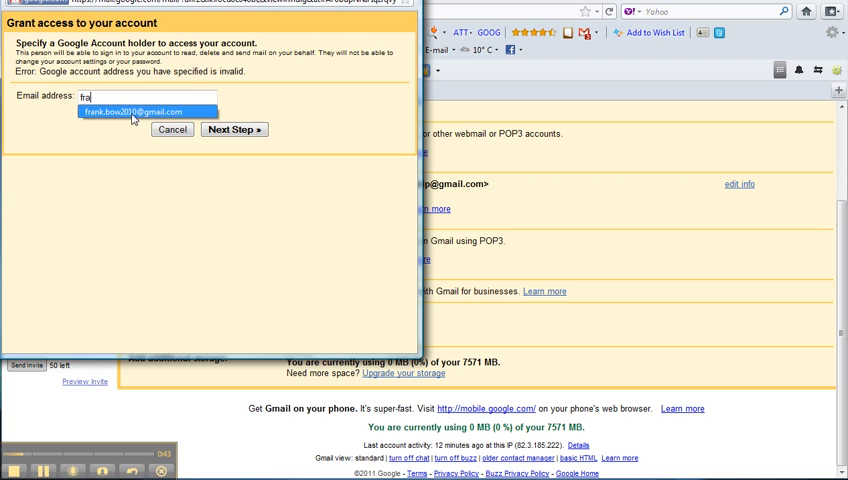
{"action": "left_click", "coordinate": [134, 111]}
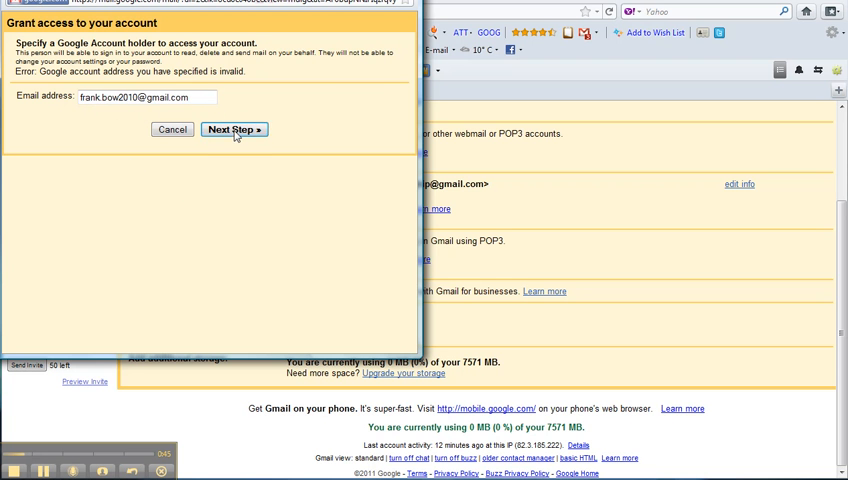
{"action": "left_click", "coordinate": [234, 129]}
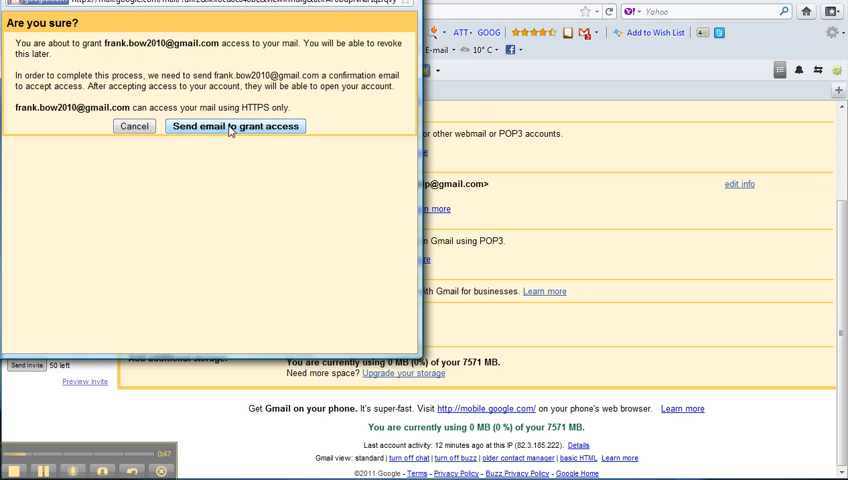
{"action": "left_click", "coordinate": [235, 126]}
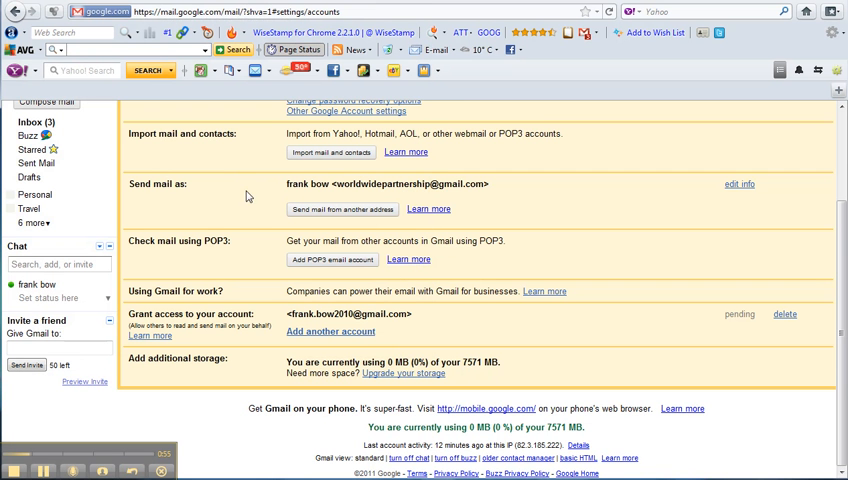
{"action": "mouse_move", "coordinate": [224, 325]}
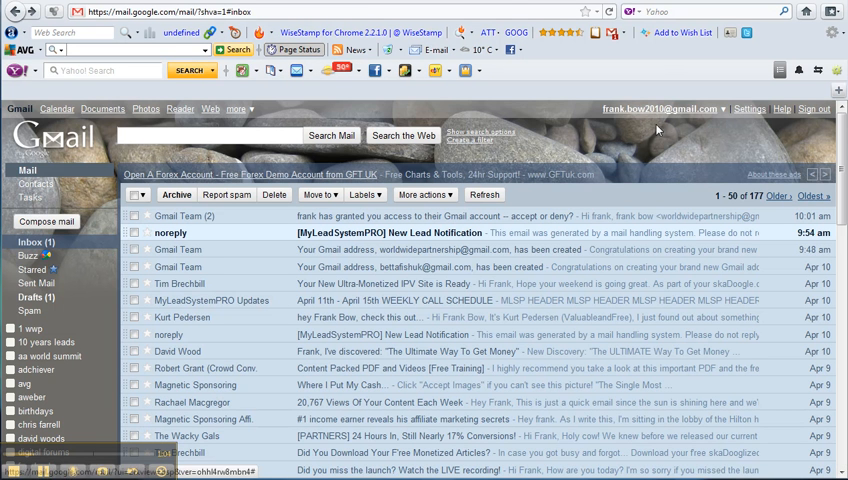
{"action": "mouse_move", "coordinate": [335, 220]}
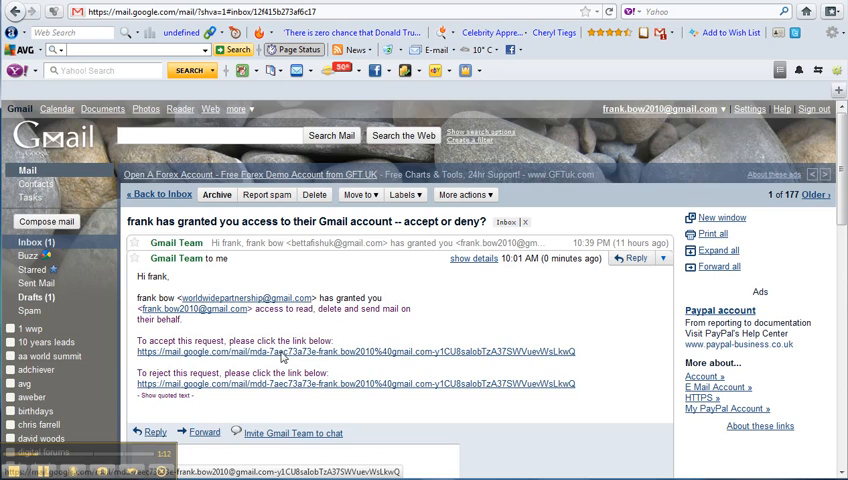
Accept the access grant via the link in the 'has granted you access' email.
{"action": "left_click", "coordinate": [343, 351]}
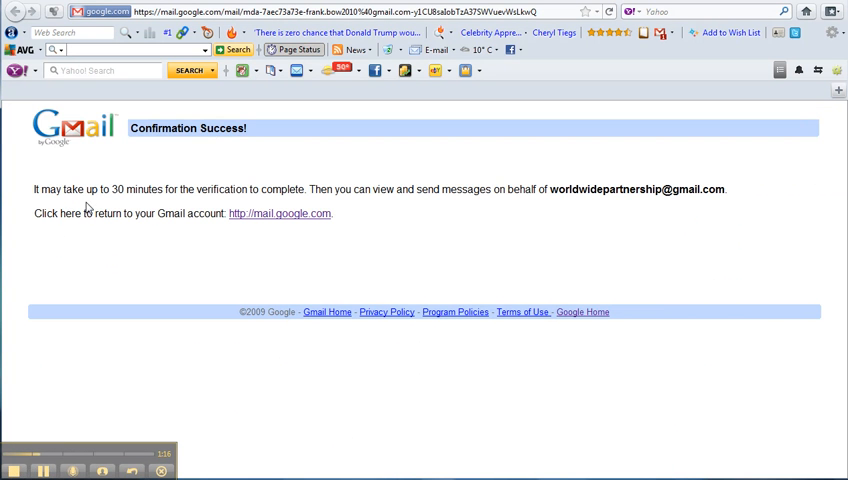
{"action": "mouse_move", "coordinate": [221, 204]}
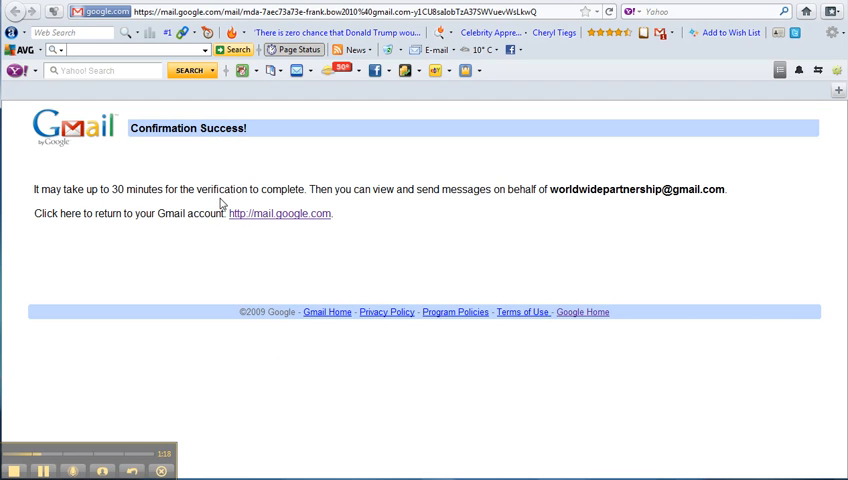
{"action": "mouse_move", "coordinate": [331, 221]}
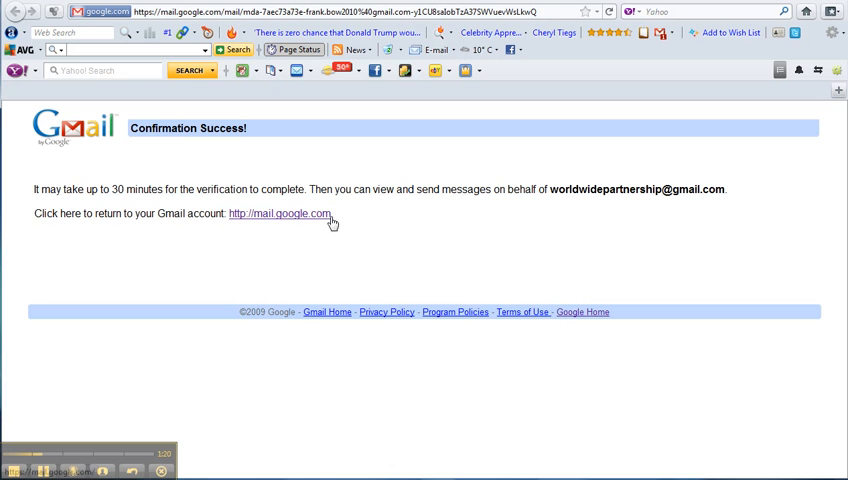
{"action": "mouse_move", "coordinate": [392, 269]}
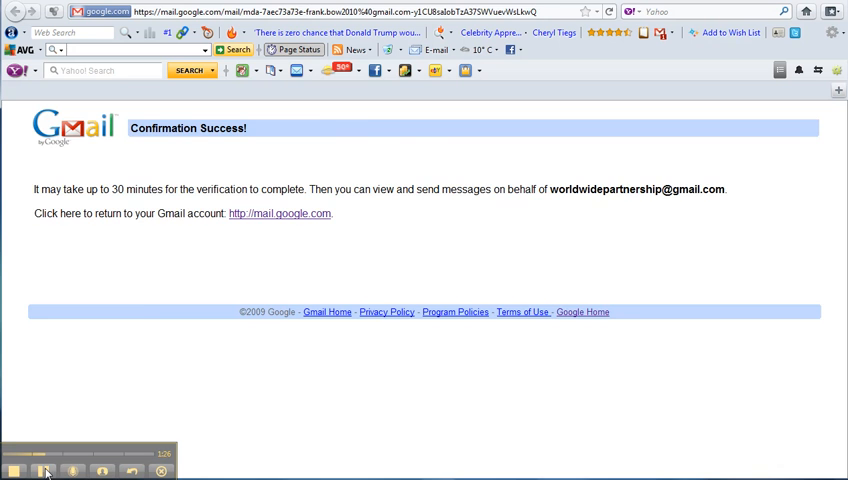
Follow the mail.google.com link back to the second account's inbox.
{"action": "left_click", "coordinate": [279, 213]}
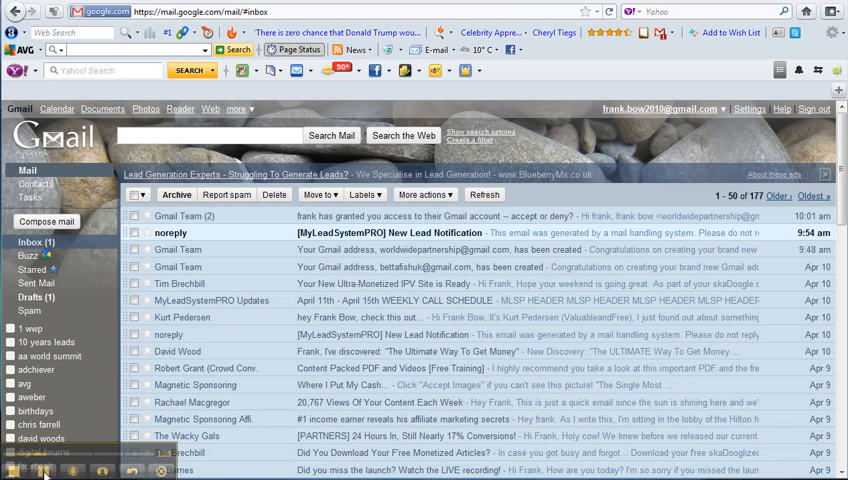
{"action": "mouse_move", "coordinate": [645, 98]}
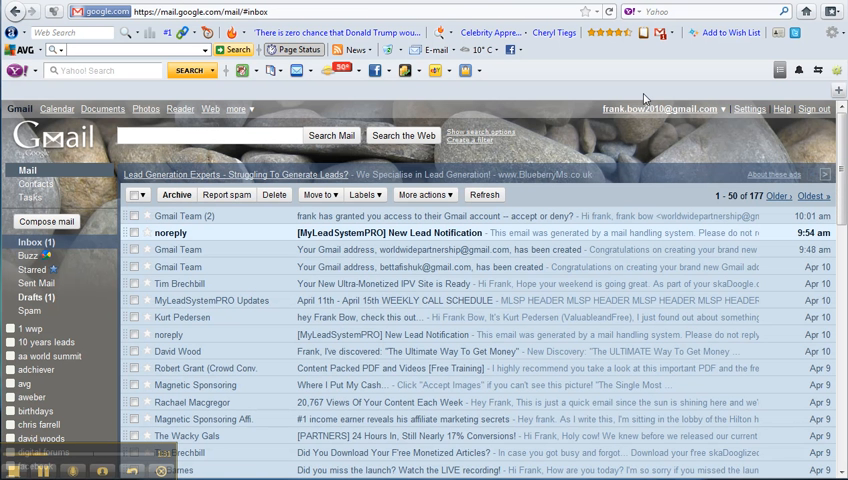
{"action": "mouse_move", "coordinate": [608, 160]}
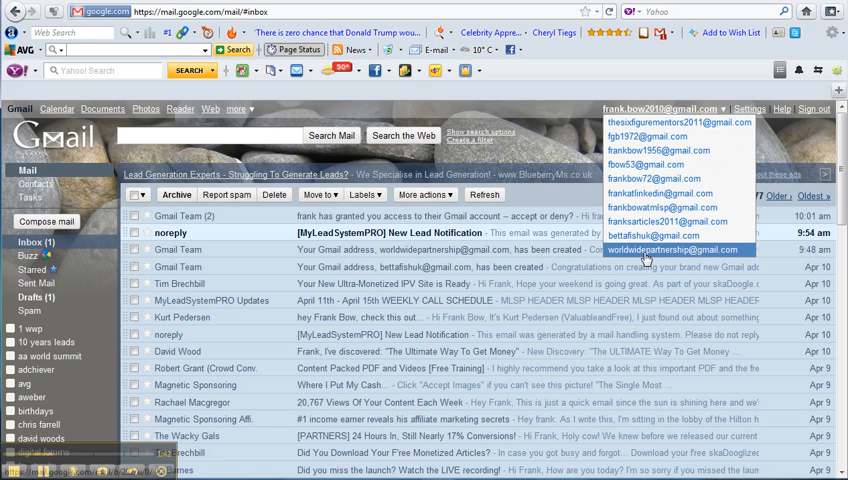
{"action": "mouse_move", "coordinate": [663, 257]}
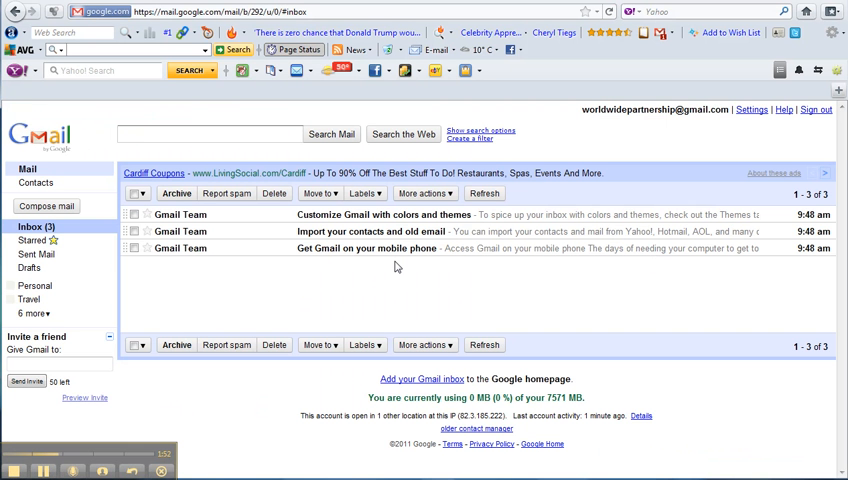
{"action": "mouse_move", "coordinate": [393, 268]}
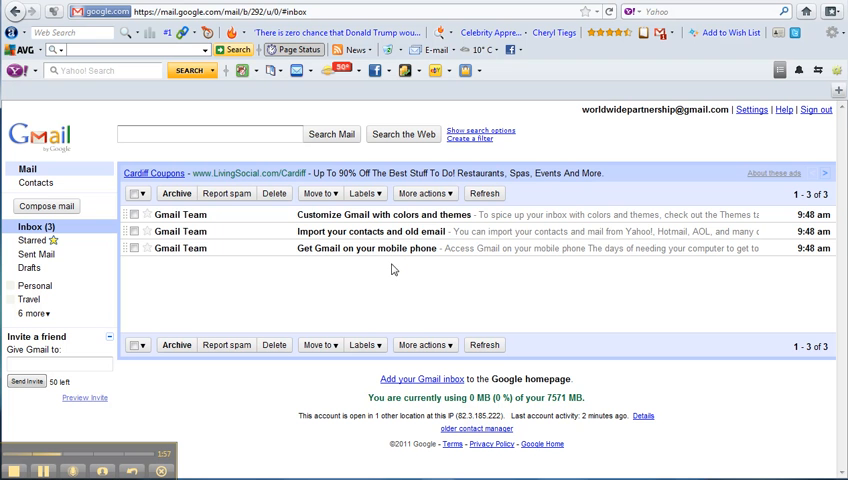
{"action": "mouse_move", "coordinate": [279, 279]}
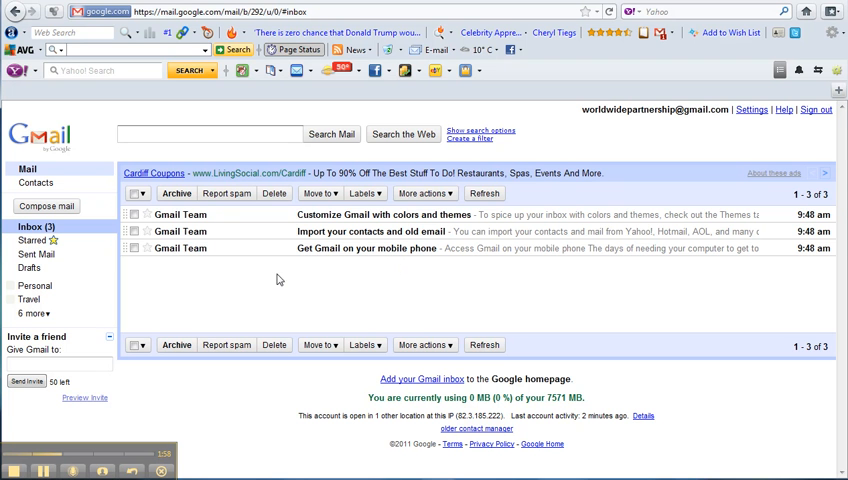